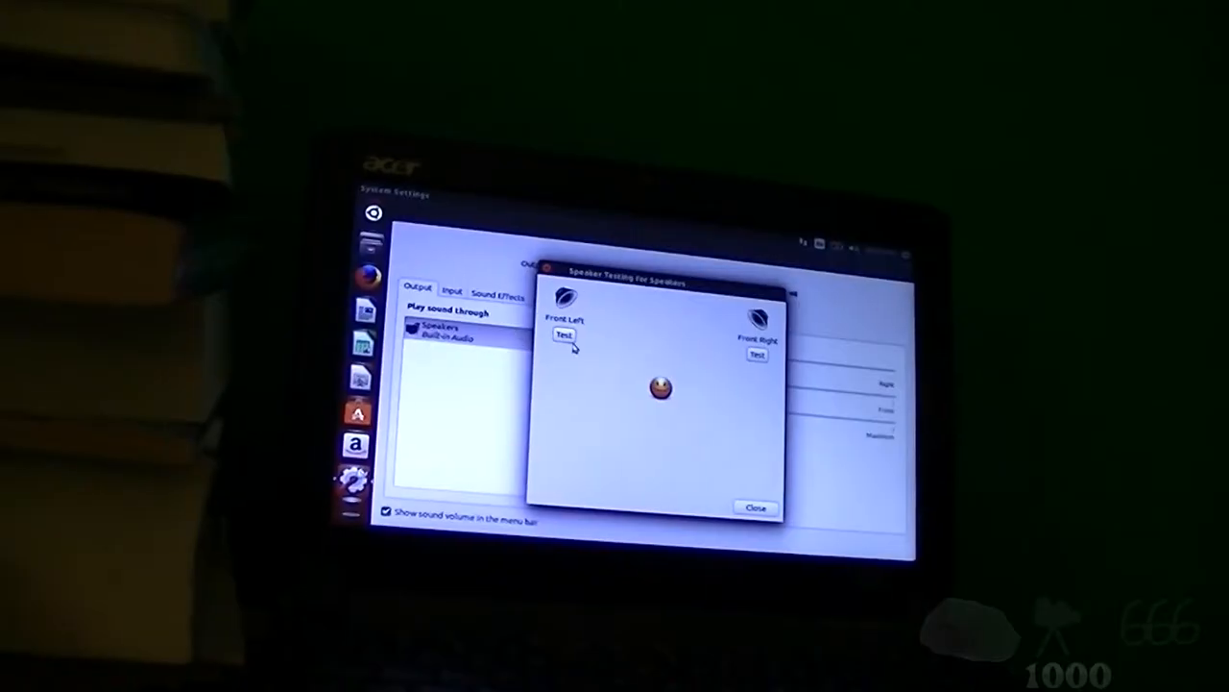
Play the Front Left speaker test sound, then close Speaker Testing to return to Speakers output.
{"action": "left_click", "coordinate": [563, 335]}
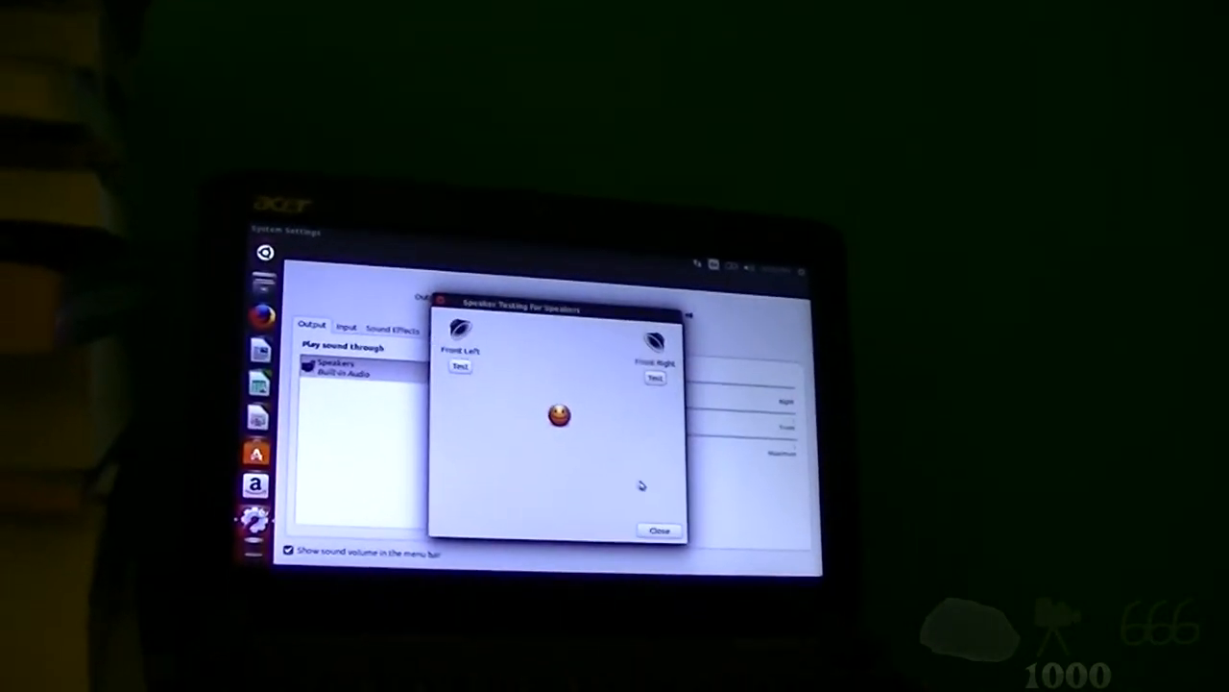
{"action": "left_click", "coordinate": [657, 531]}
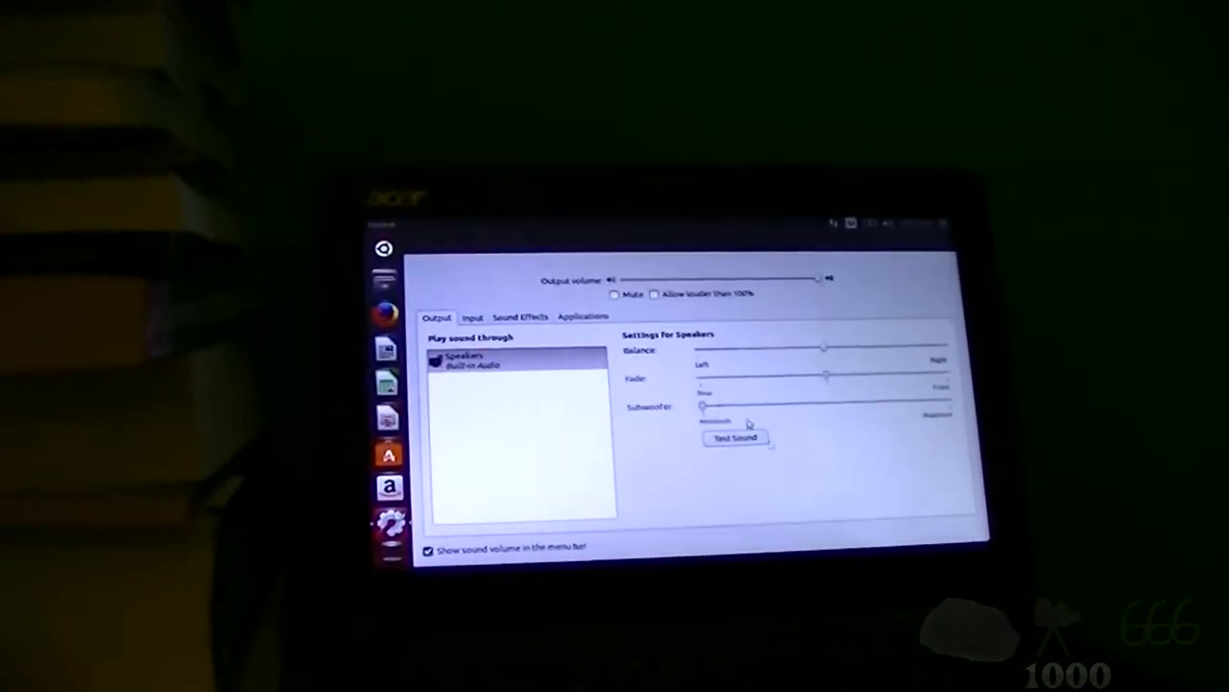